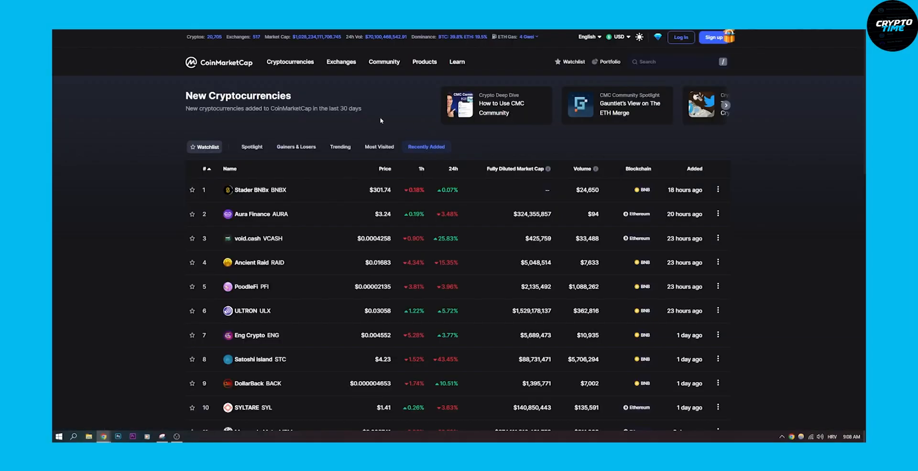
{"action": "mouse_move", "coordinate": [673, 47]}
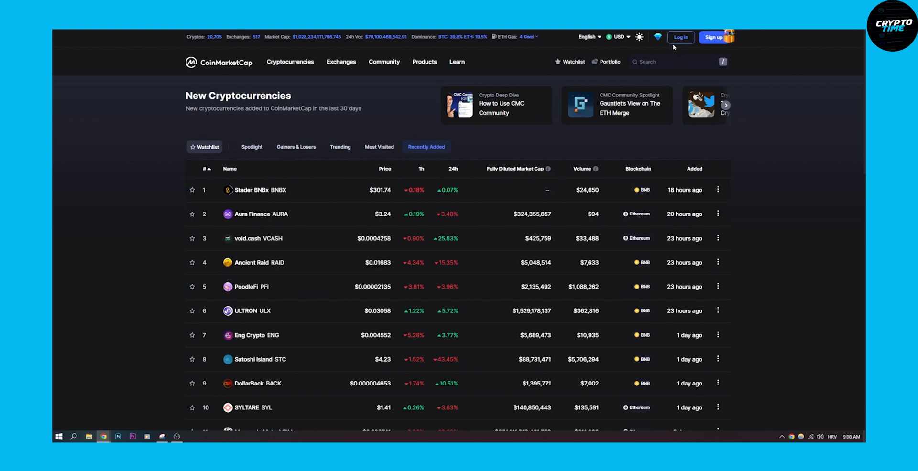
Begin logging in to CoinMarketCap using the 'Continue with Binance' option.
{"action": "left_click", "coordinate": [680, 37]}
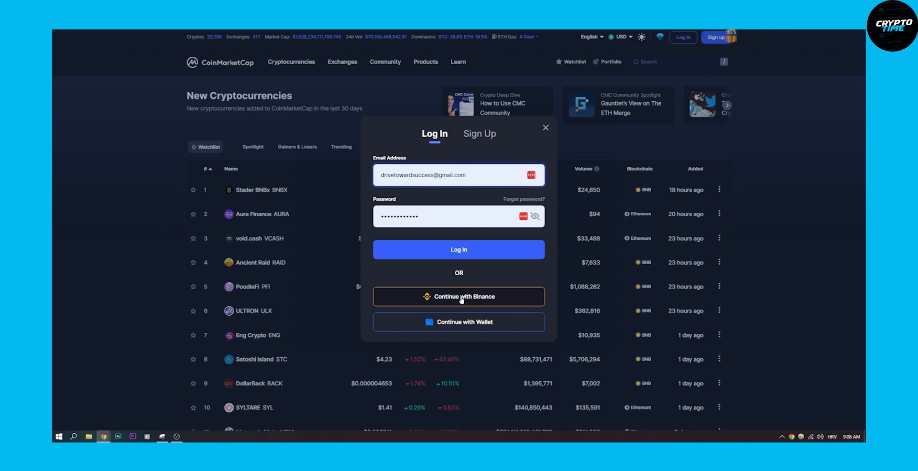
{"action": "left_click", "coordinate": [459, 296]}
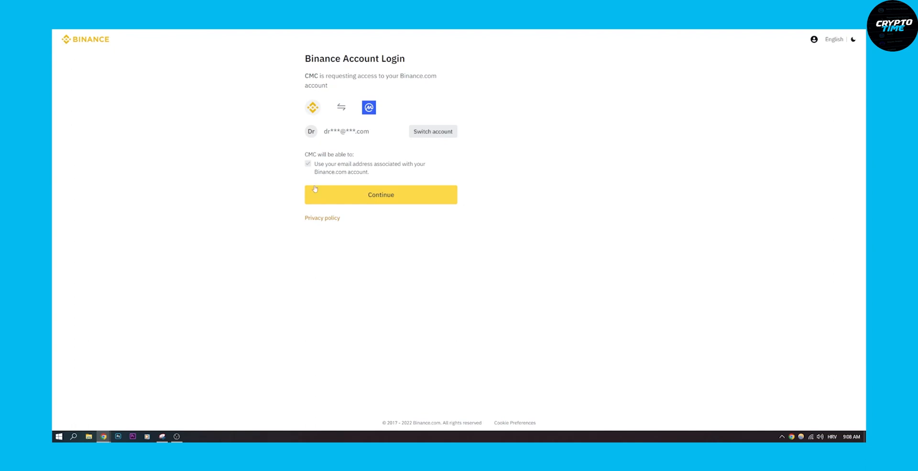
Continue on Binance's Account Login page to grant CoinMarketCap access.
{"action": "left_click", "coordinate": [381, 195]}
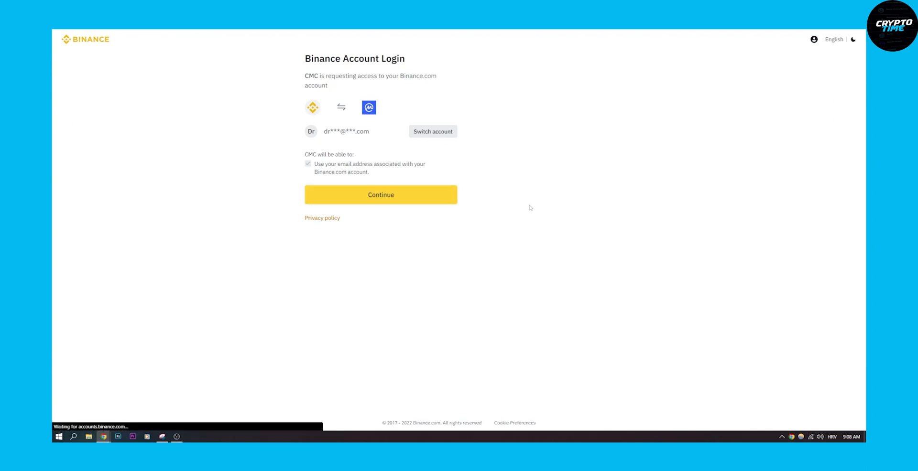
{"action": "left_click", "coordinate": [380, 195]}
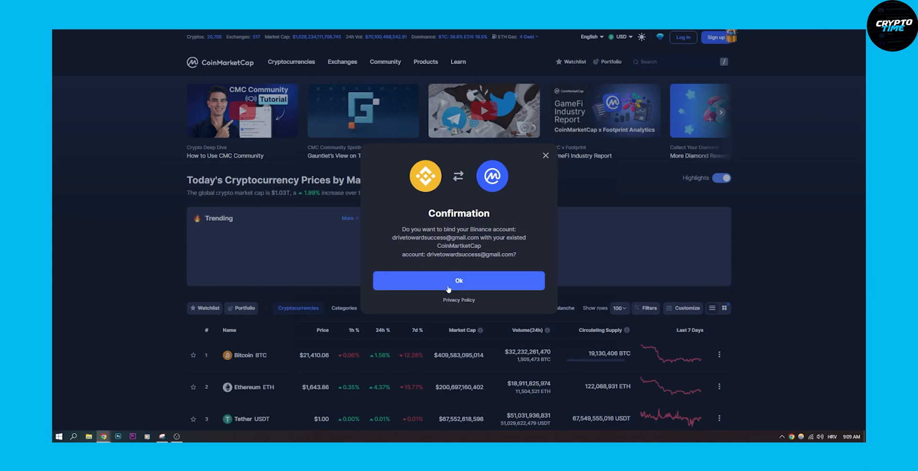
Confirm binding Binance to the existing account, then go to Portfolio from the avatar menu.
{"action": "left_click", "coordinate": [459, 281]}
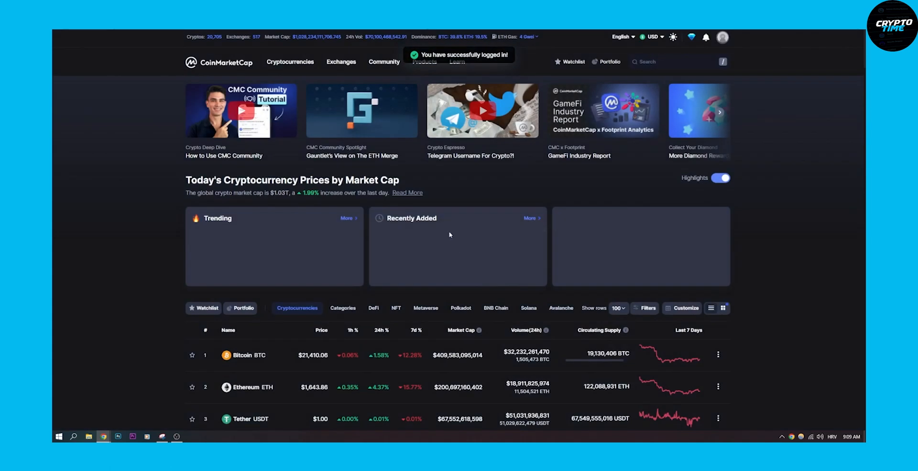
{"action": "left_click", "coordinate": [723, 37]}
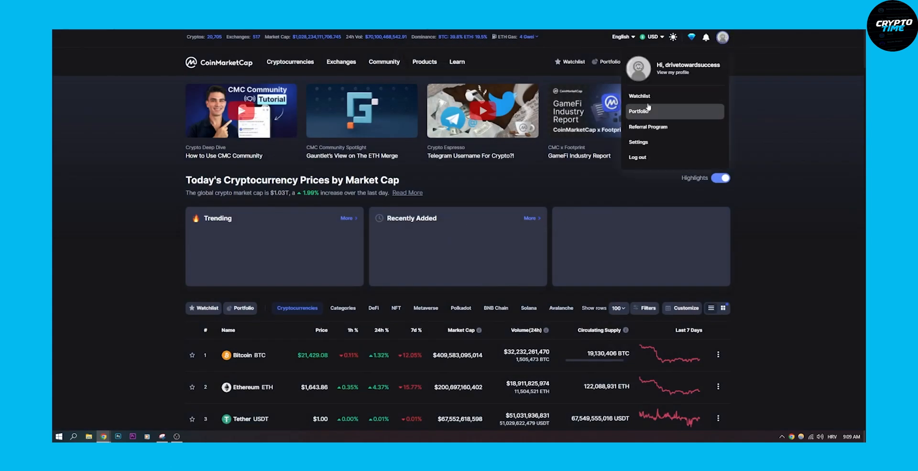
{"action": "left_click", "coordinate": [638, 112]}
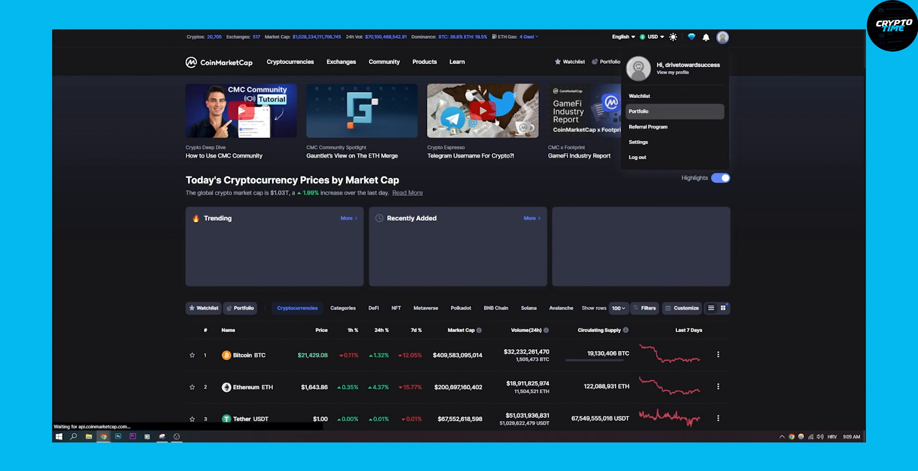
{"action": "left_click", "coordinate": [639, 112]}
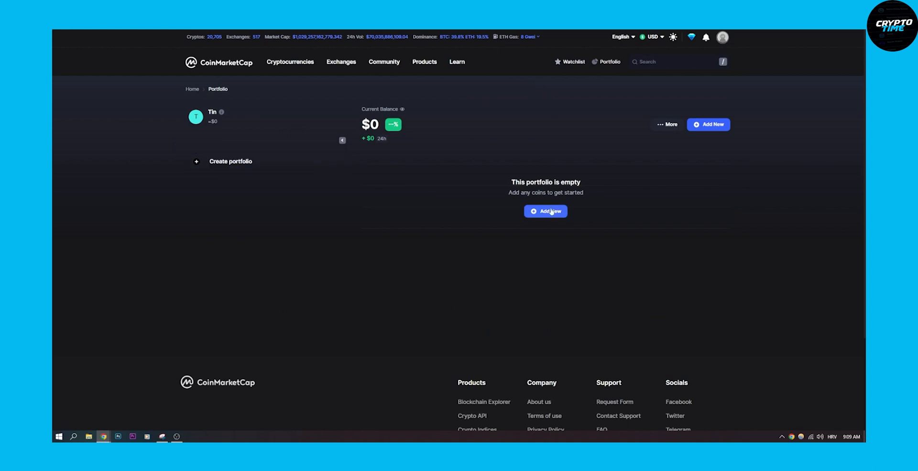
{"action": "left_click", "coordinate": [545, 211]}
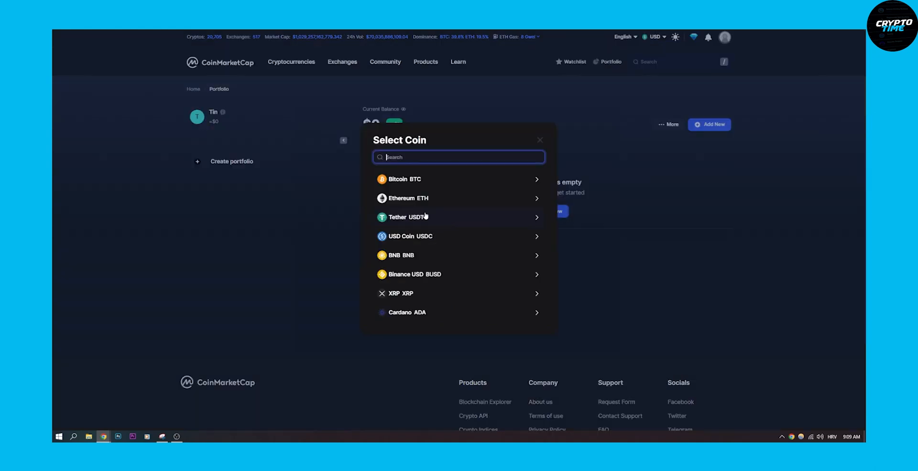
{"action": "mouse_move", "coordinate": [485, 172]}
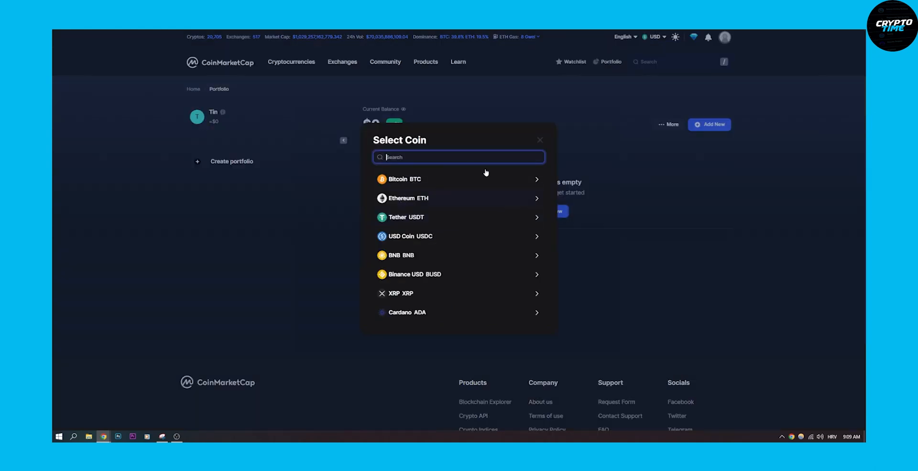
{"action": "left_click", "coordinate": [539, 140]}
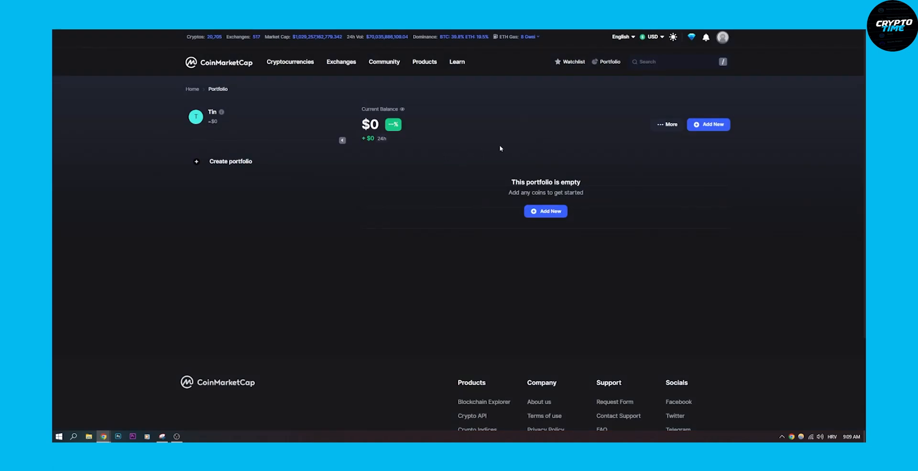
{"action": "mouse_move", "coordinate": [474, 138]}
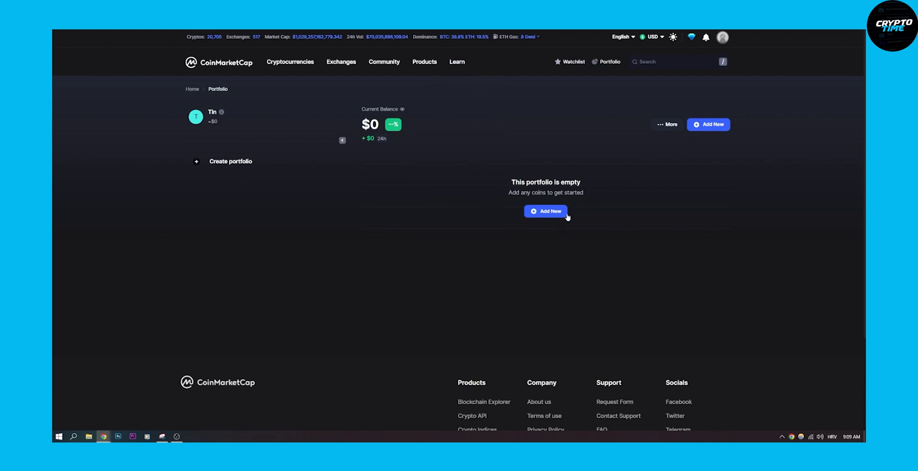
{"action": "mouse_move", "coordinate": [693, 54]}
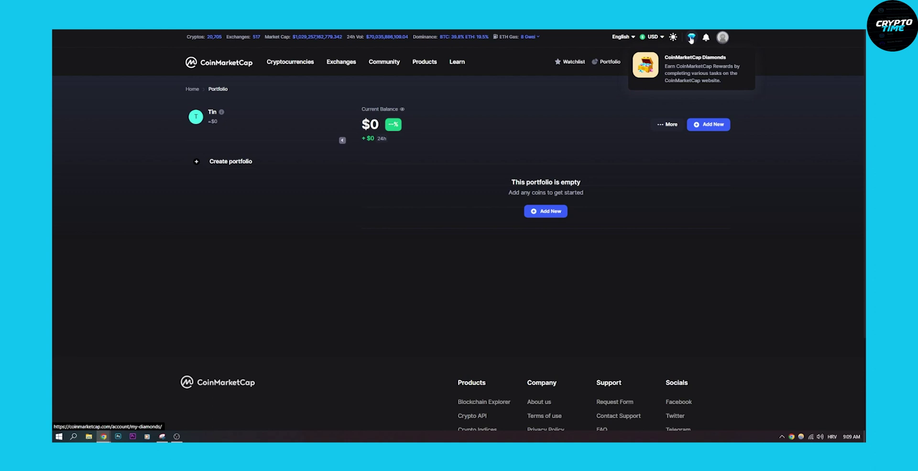
Browse My CoinMarketCap Diamonds, showing 0 diamonds and the daily tasks.
{"action": "left_click", "coordinate": [694, 37]}
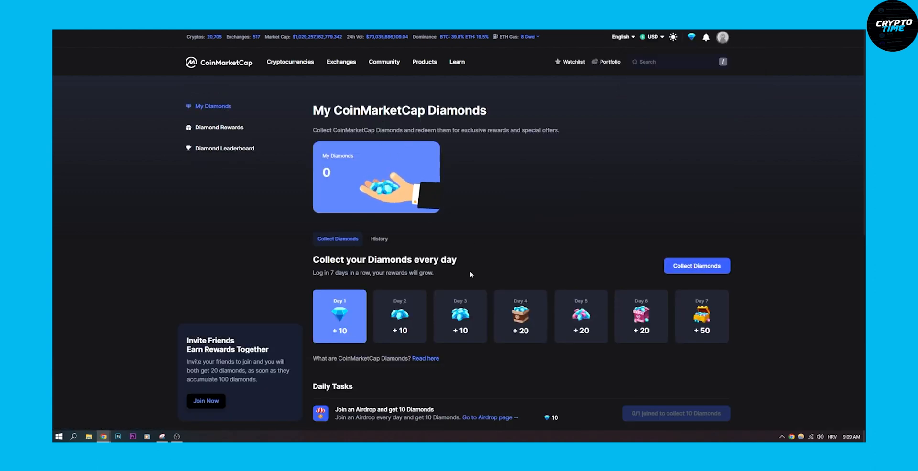
{"action": "scroll", "scroll_direction": "down", "scroll_amount": 3}
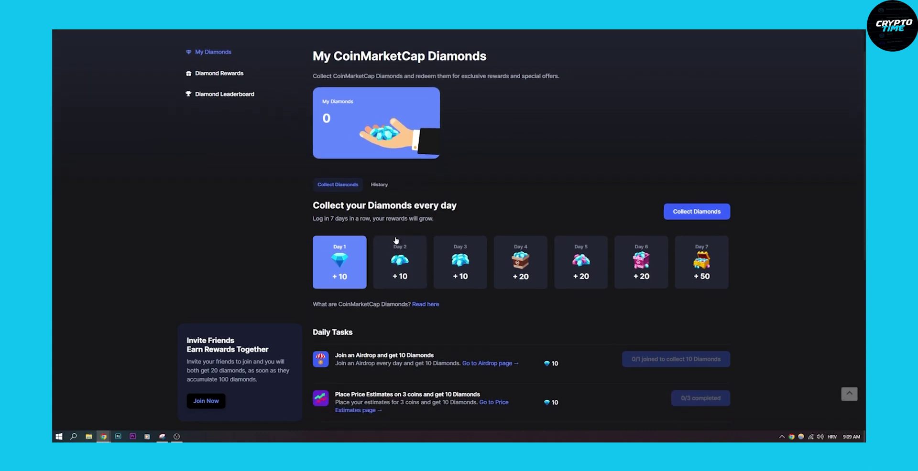
{"action": "scroll", "scroll_direction": "down", "scroll_amount": 3}
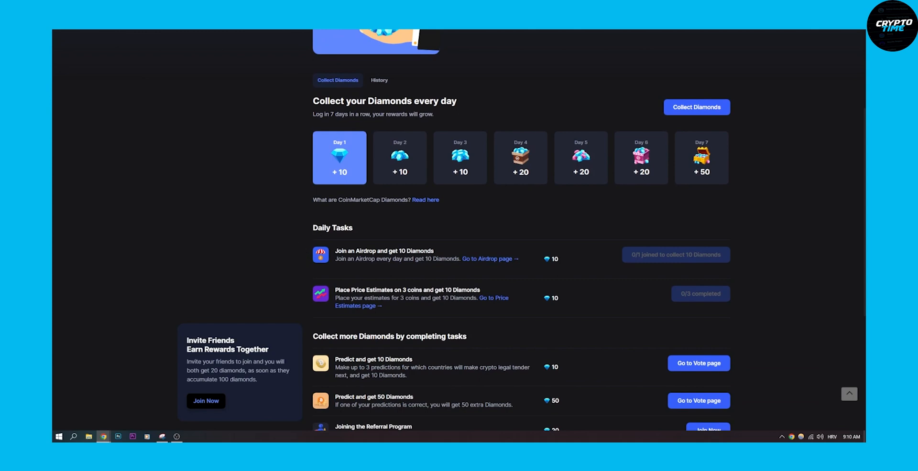
{"action": "scroll", "scroll_direction": "down", "scroll_amount": 3}
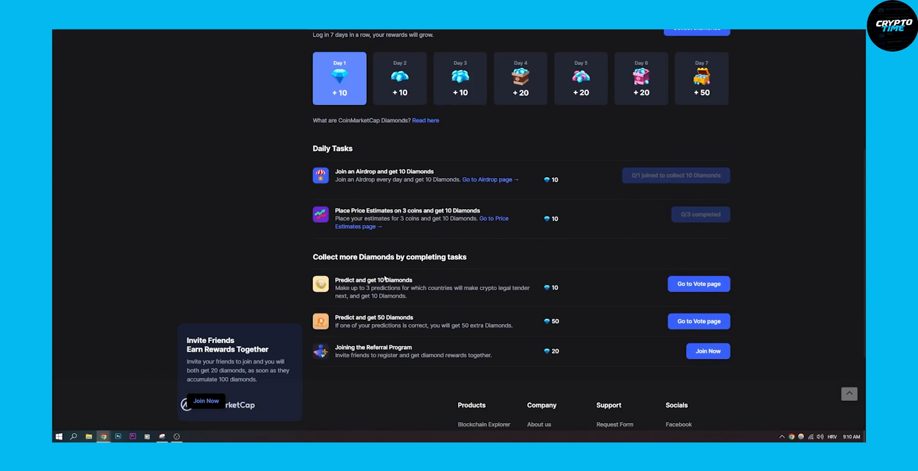
{"action": "mouse_move", "coordinate": [293, 378]}
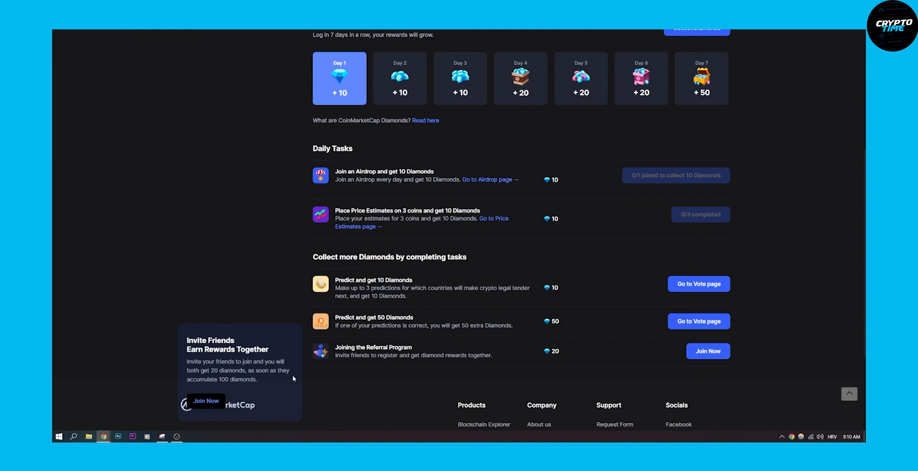
{"action": "scroll", "scroll_direction": "up", "scroll_amount": 3}
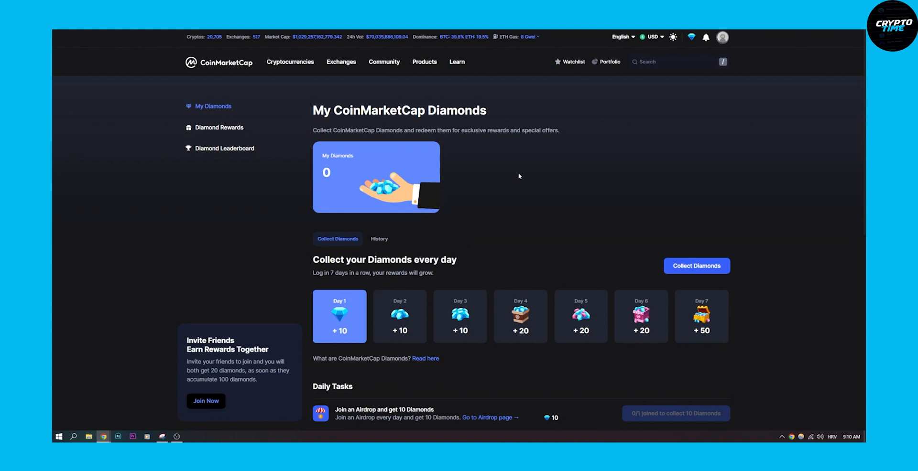
{"action": "mouse_move", "coordinate": [222, 68]}
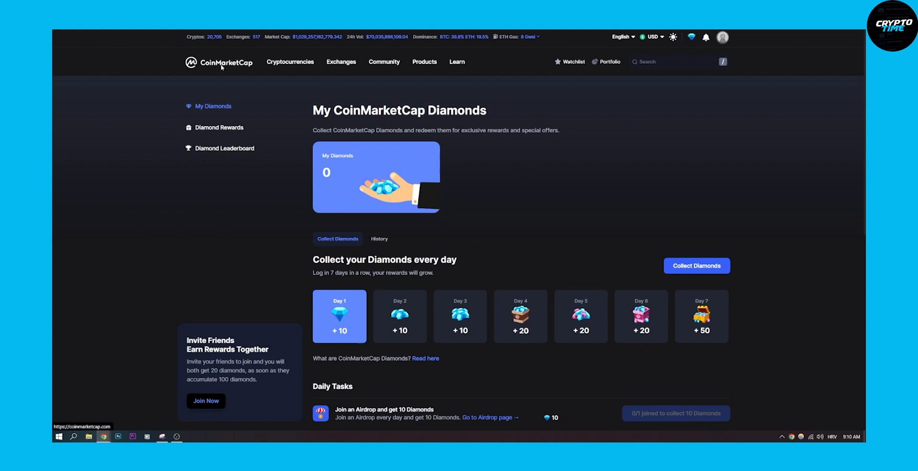
Return to the cryptocurrency prices home page via the CoinMarketCap logo.
{"action": "left_click", "coordinate": [218, 63]}
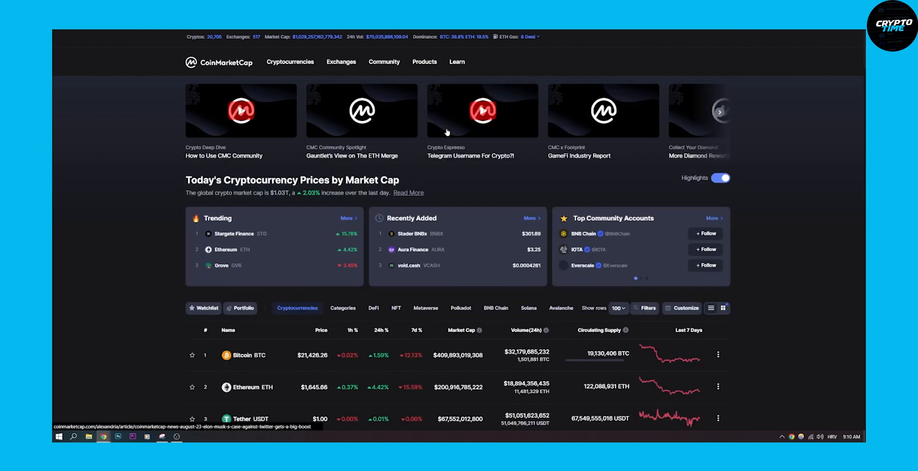